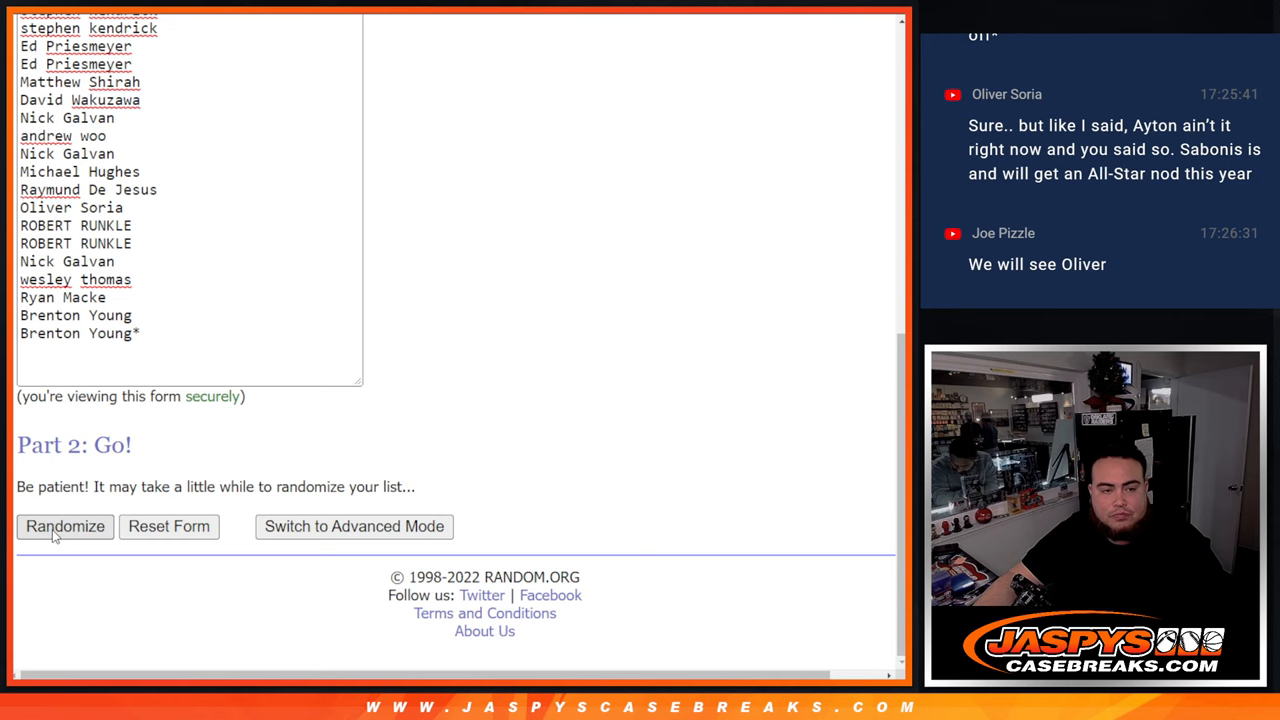
# Step: Randomize the participant names, then randomize the 30 NBA teams and reshuffle them once more
pyautogui.click(64, 526)
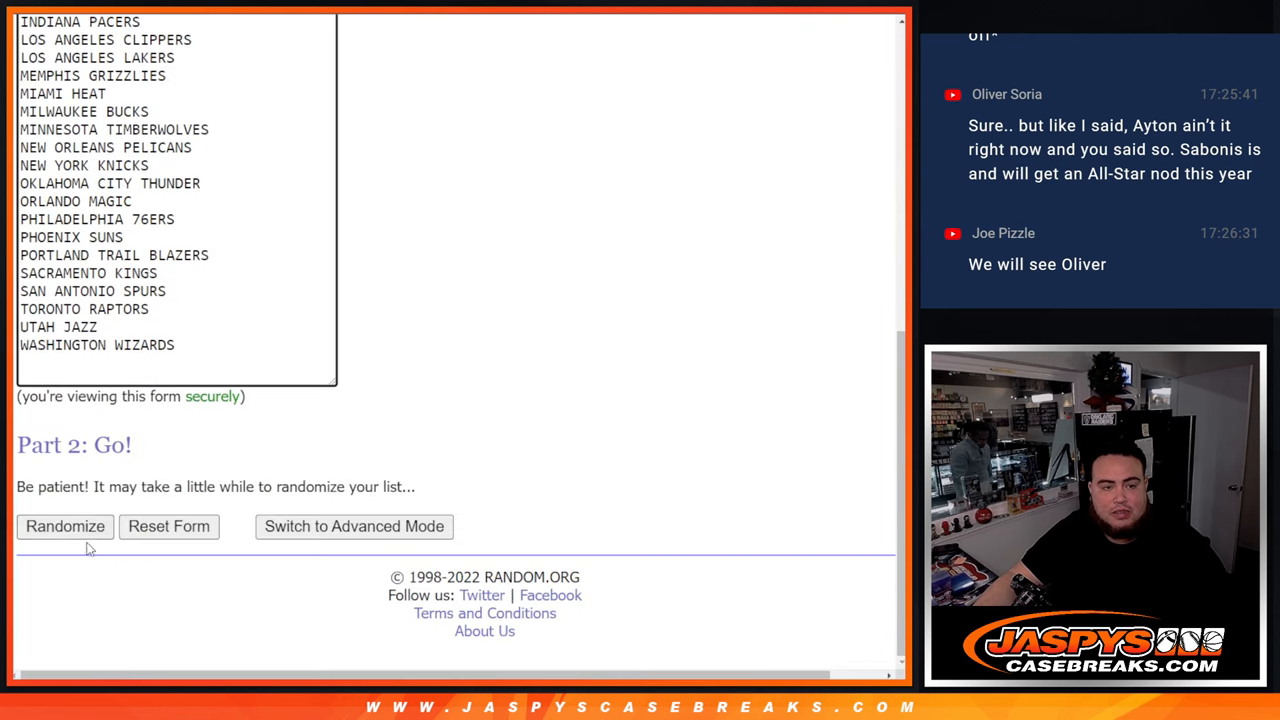
pyautogui.click(64, 526)
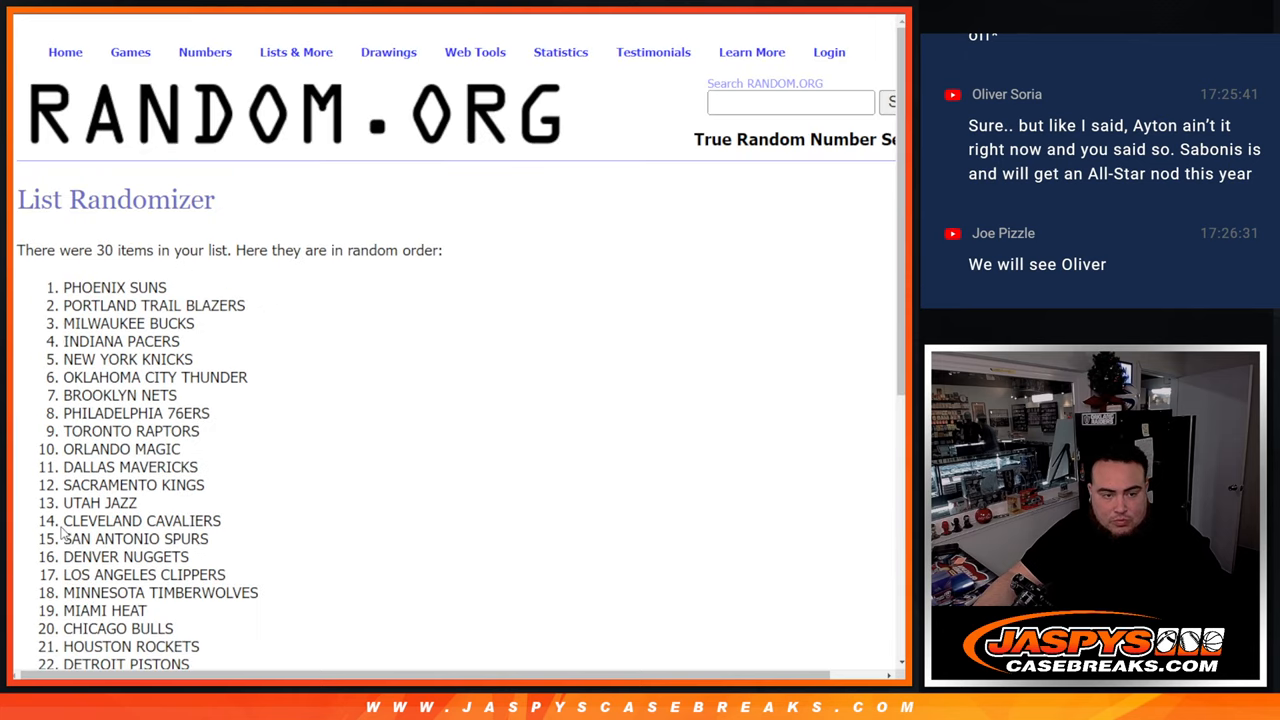
pyautogui.scroll(-3)
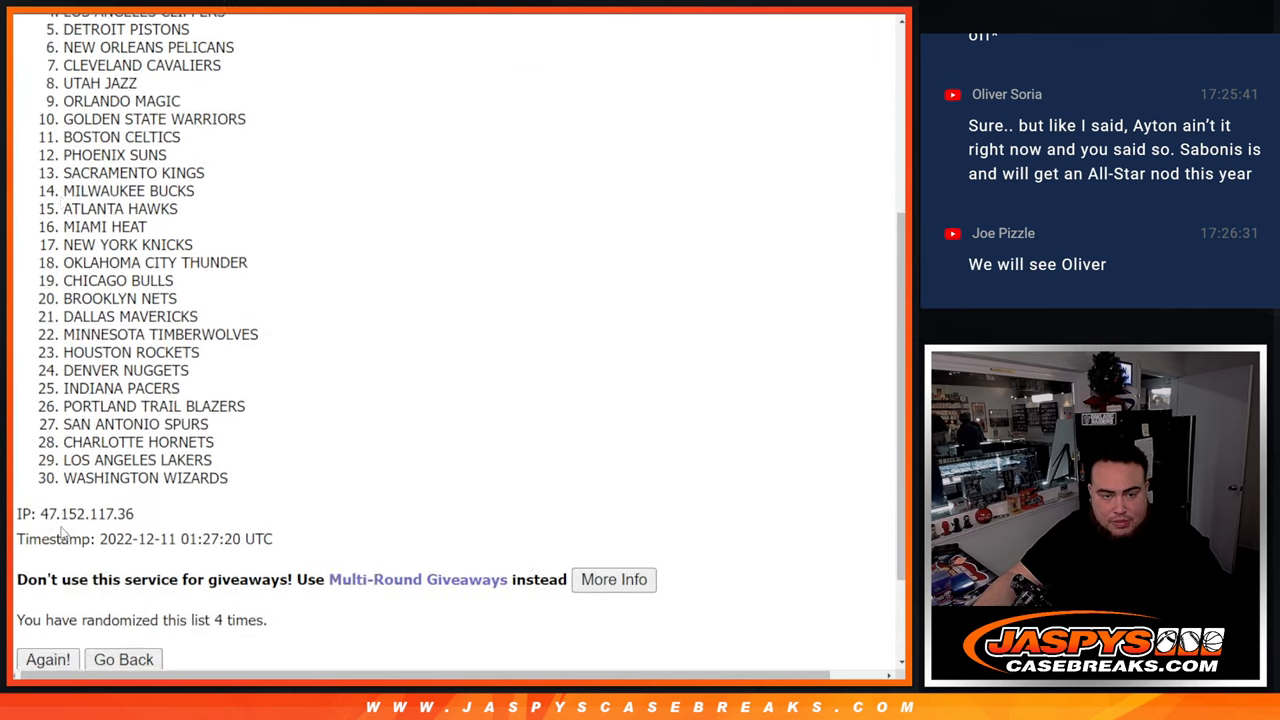
pyautogui.click(48, 660)
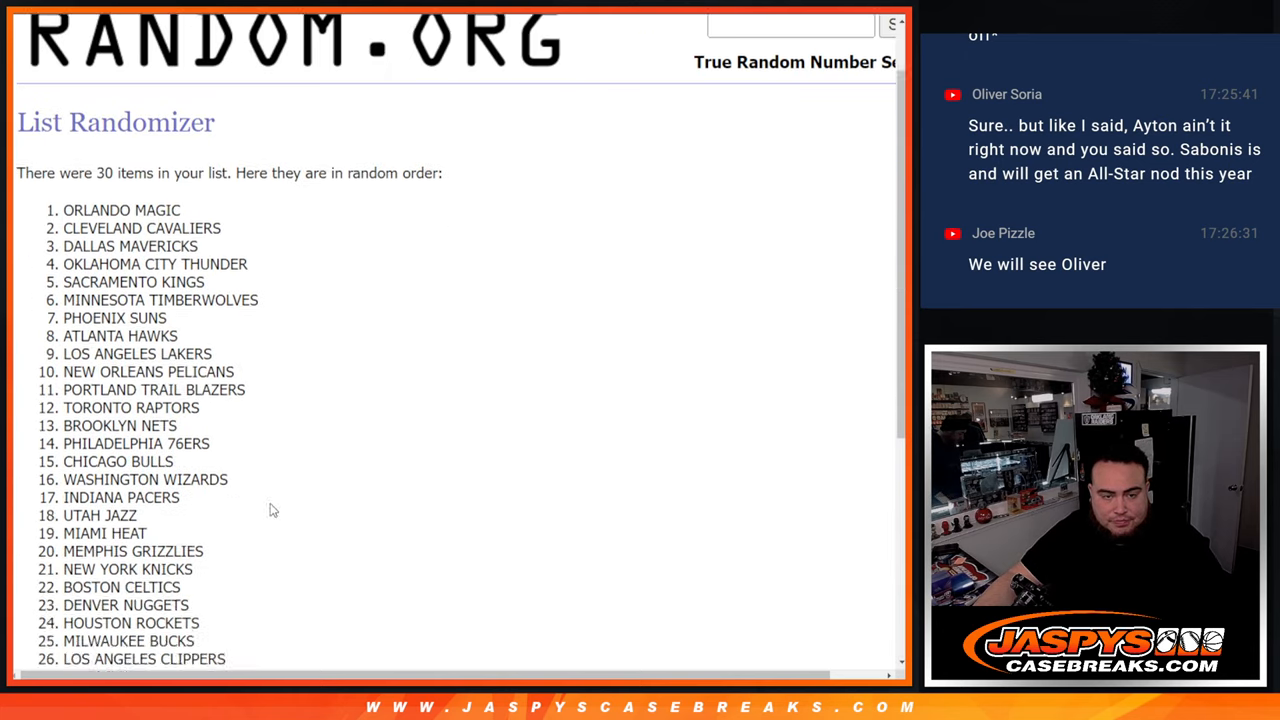
pyautogui.scroll(3)
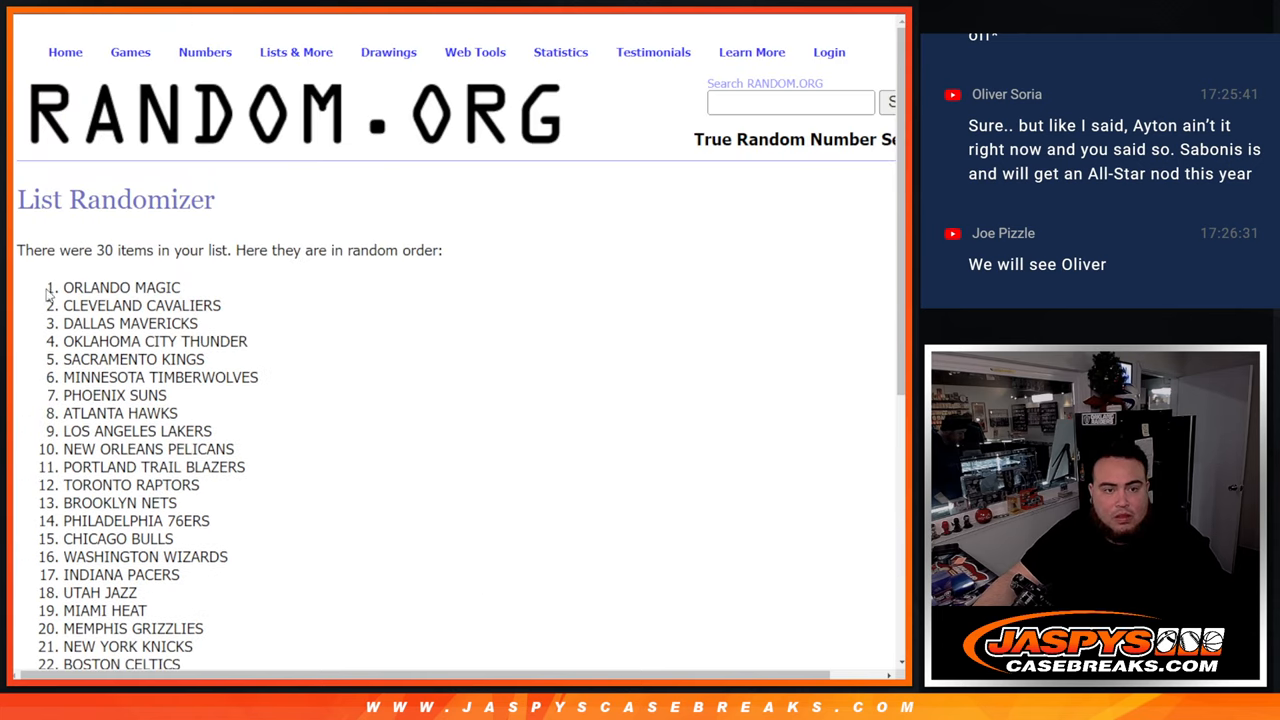
pyautogui.scroll(-3)
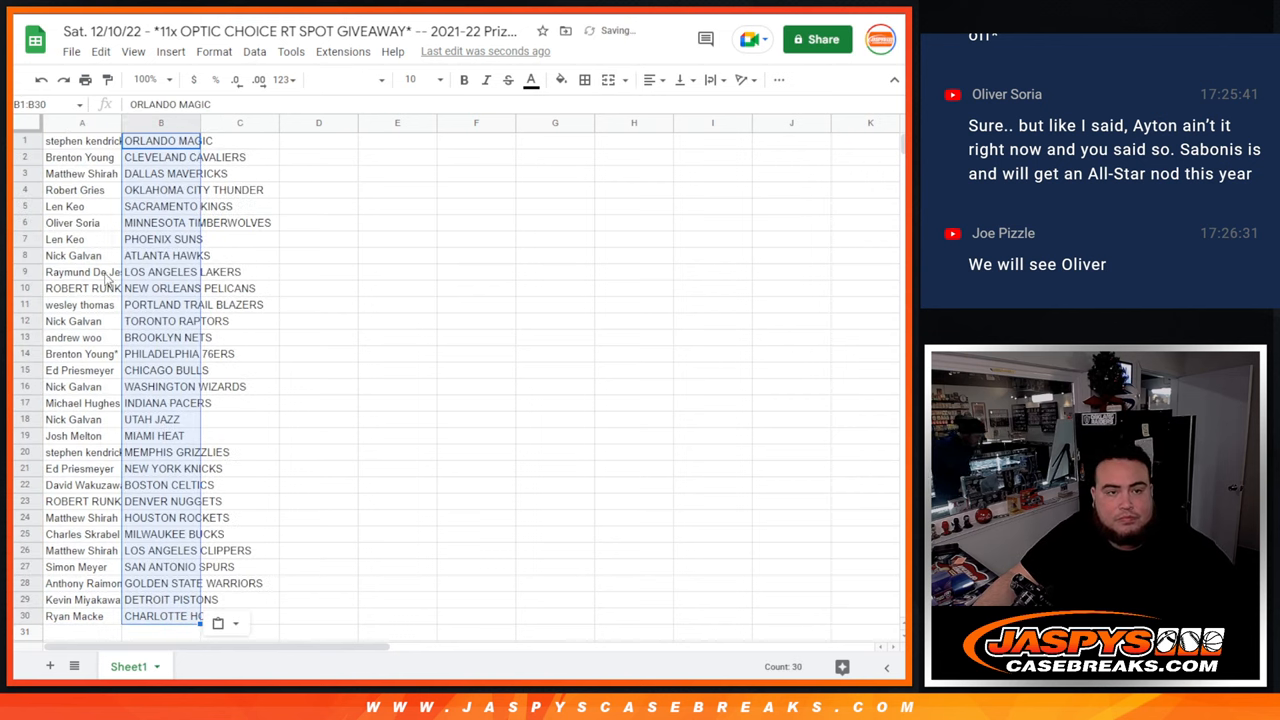
# Step: Set the sheet's text to font size 14 and widen column B to fit the team names
pyautogui.click(412, 80)
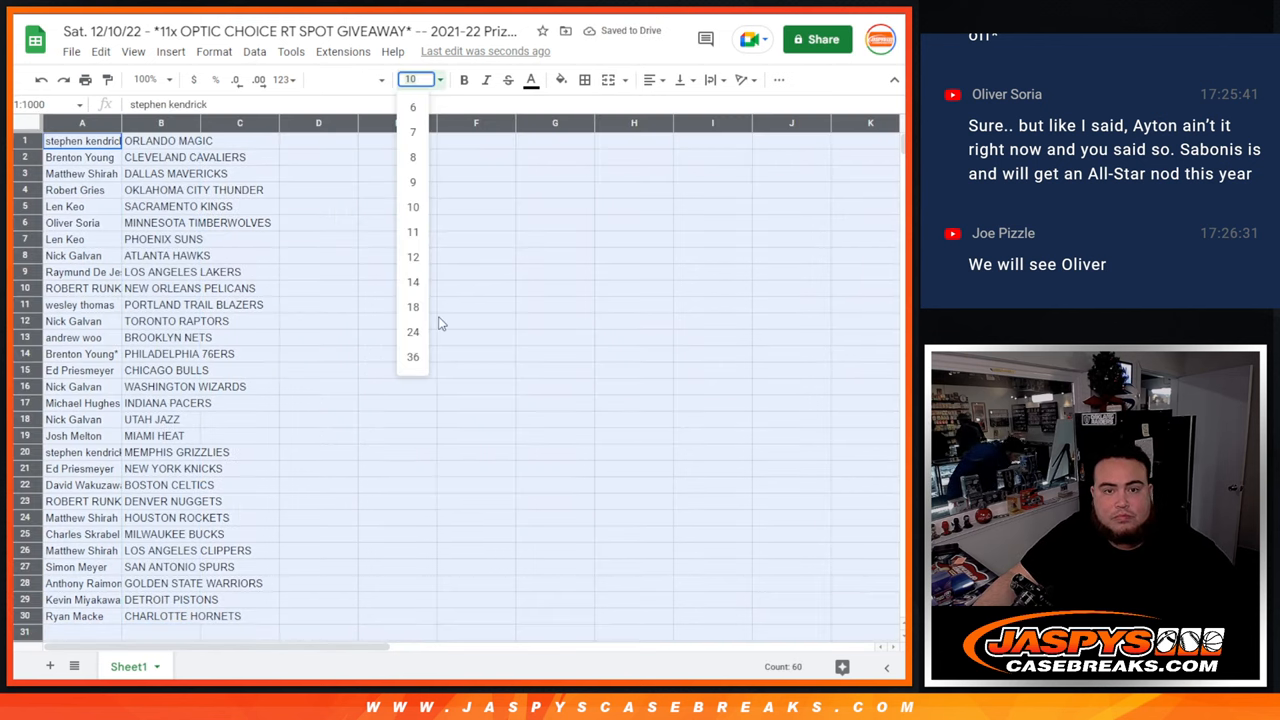
pyautogui.click(412, 280)
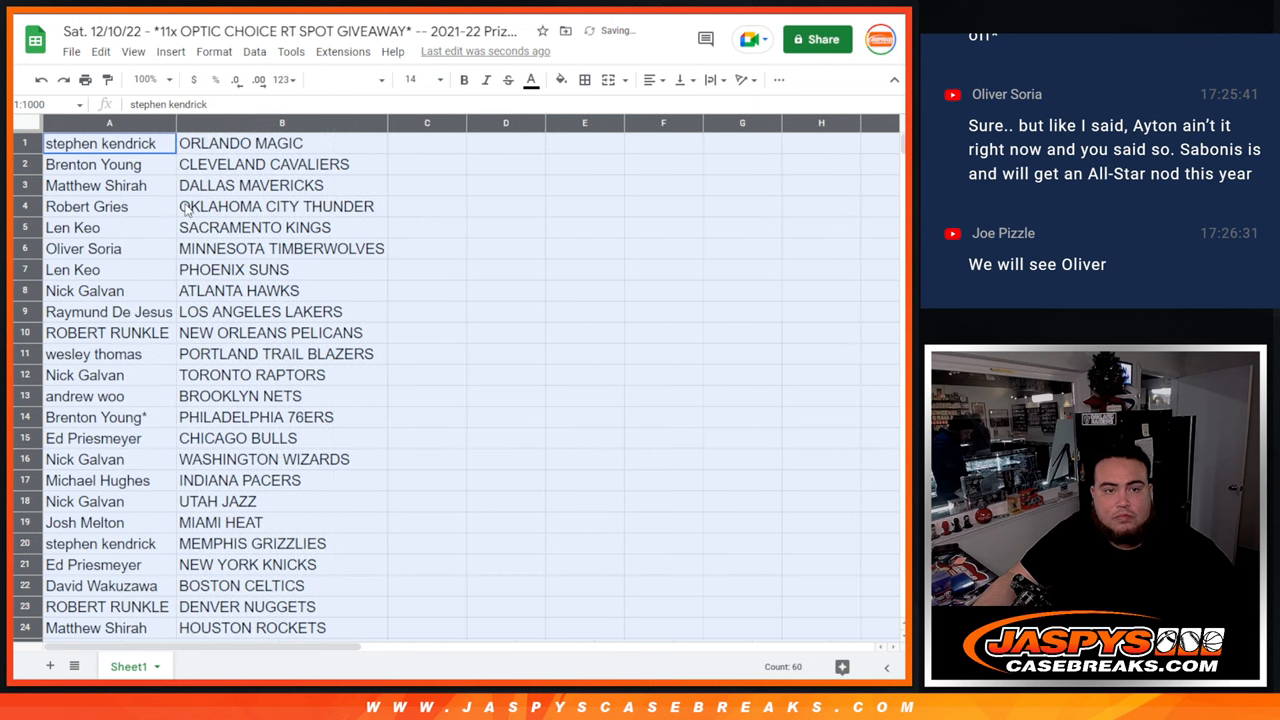
pyautogui.click(276, 206)
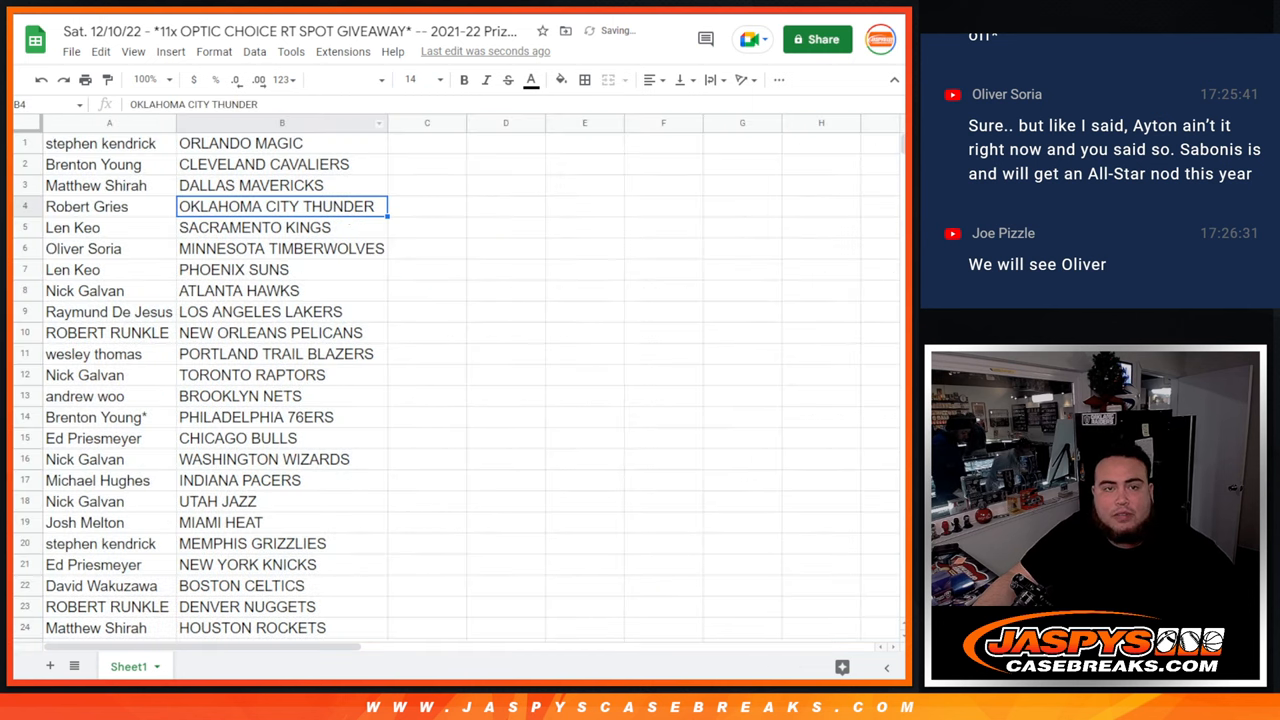
pyautogui.moveTo(340, 180)
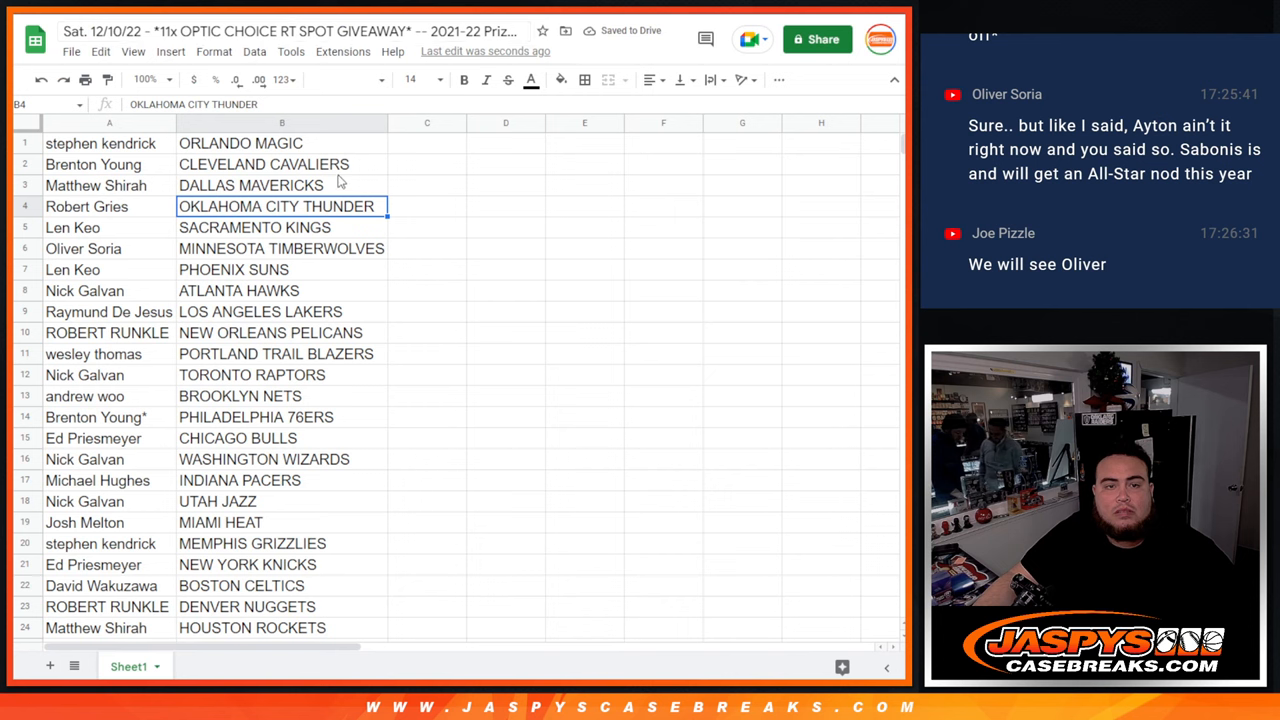
# Step: Sort the sheet A to Z by team in column B and put borders around all filled cells
pyautogui.rightClick(280, 144)
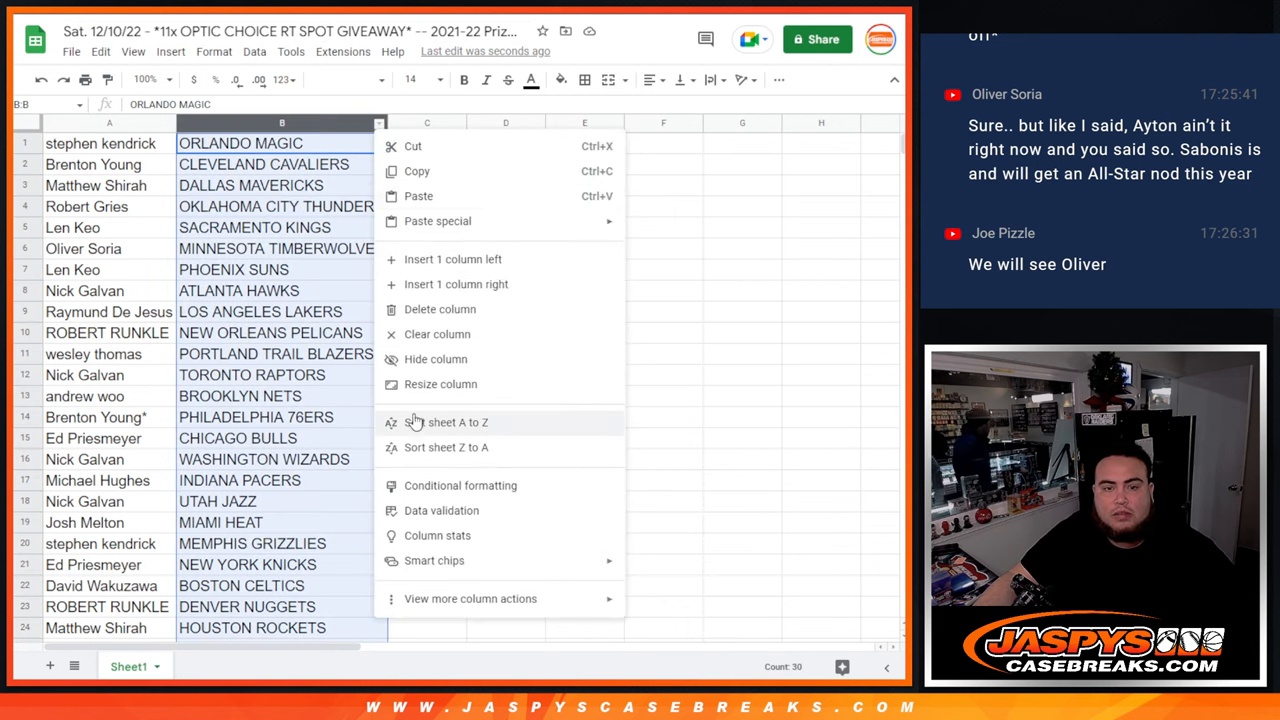
pyautogui.click(456, 422)
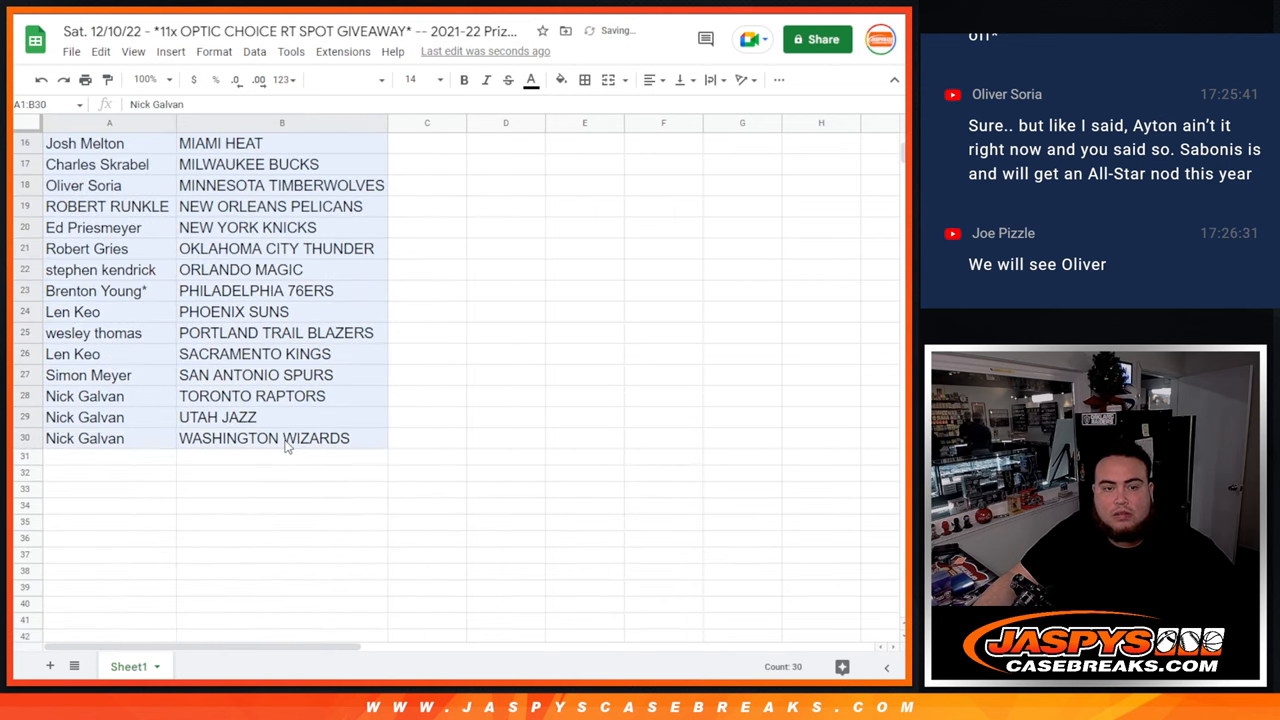
pyautogui.click(584, 80)
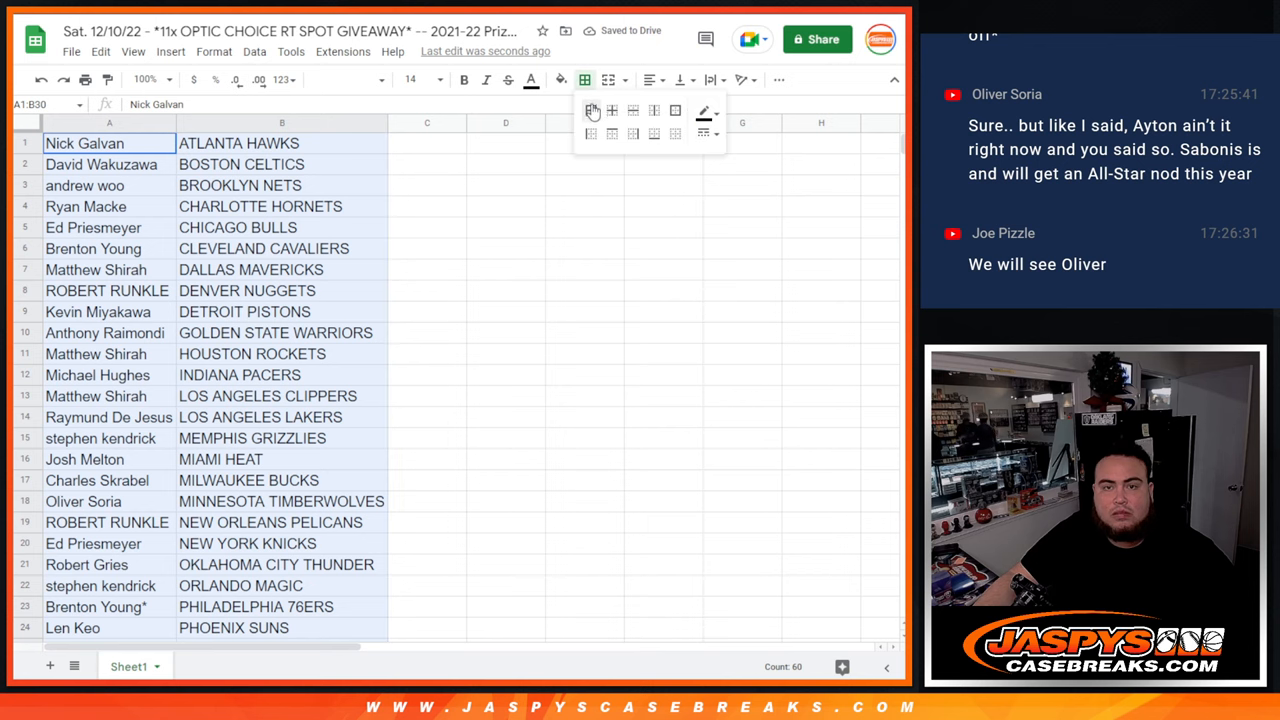
pyautogui.click(592, 110)
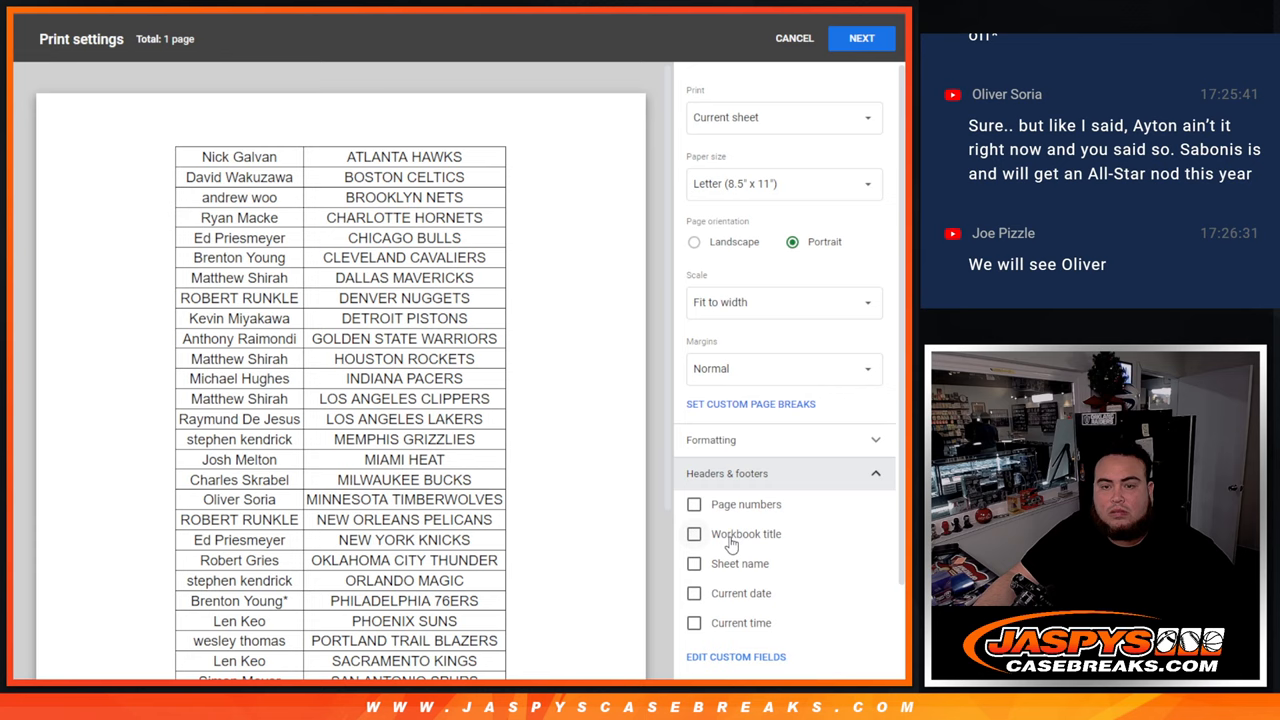
# Step: Include the workbook title in the print headers and continue to printing the sheet
pyautogui.click(694, 532)
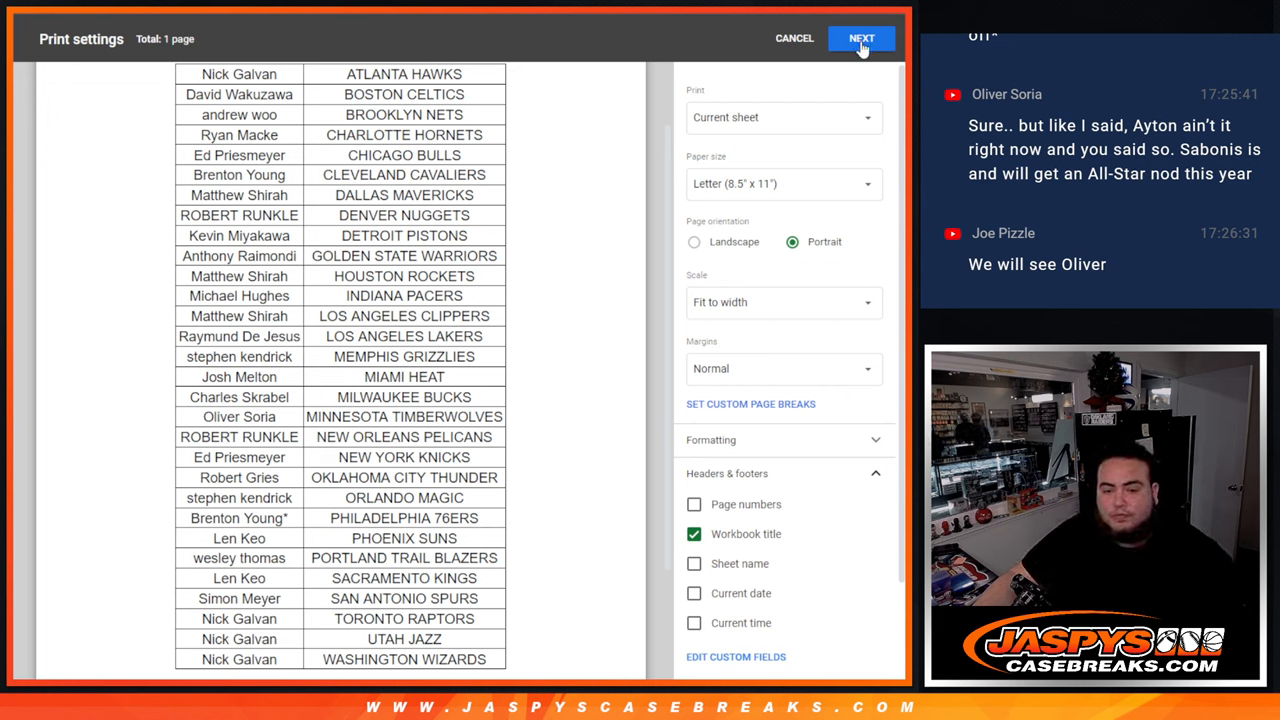
pyautogui.click(860, 36)
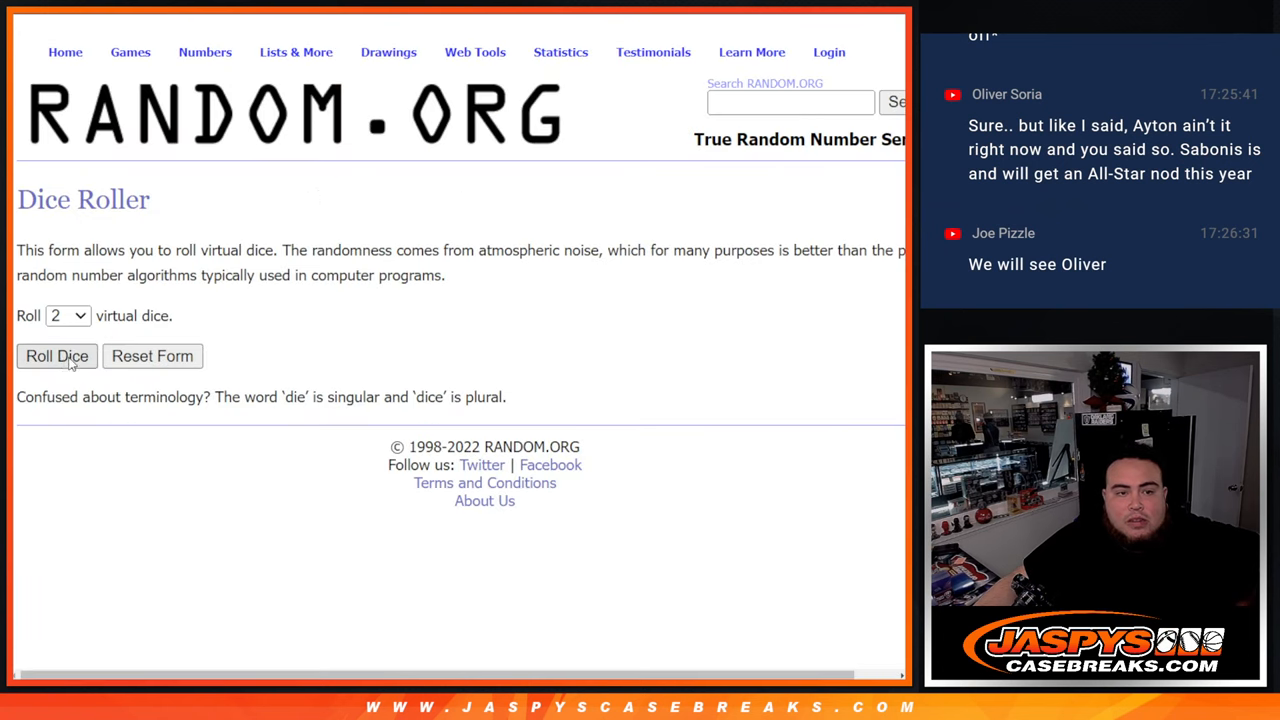
# Step: Roll two dice, reshuffle the giveaway name list and review the top 11 names
pyautogui.click(56, 356)
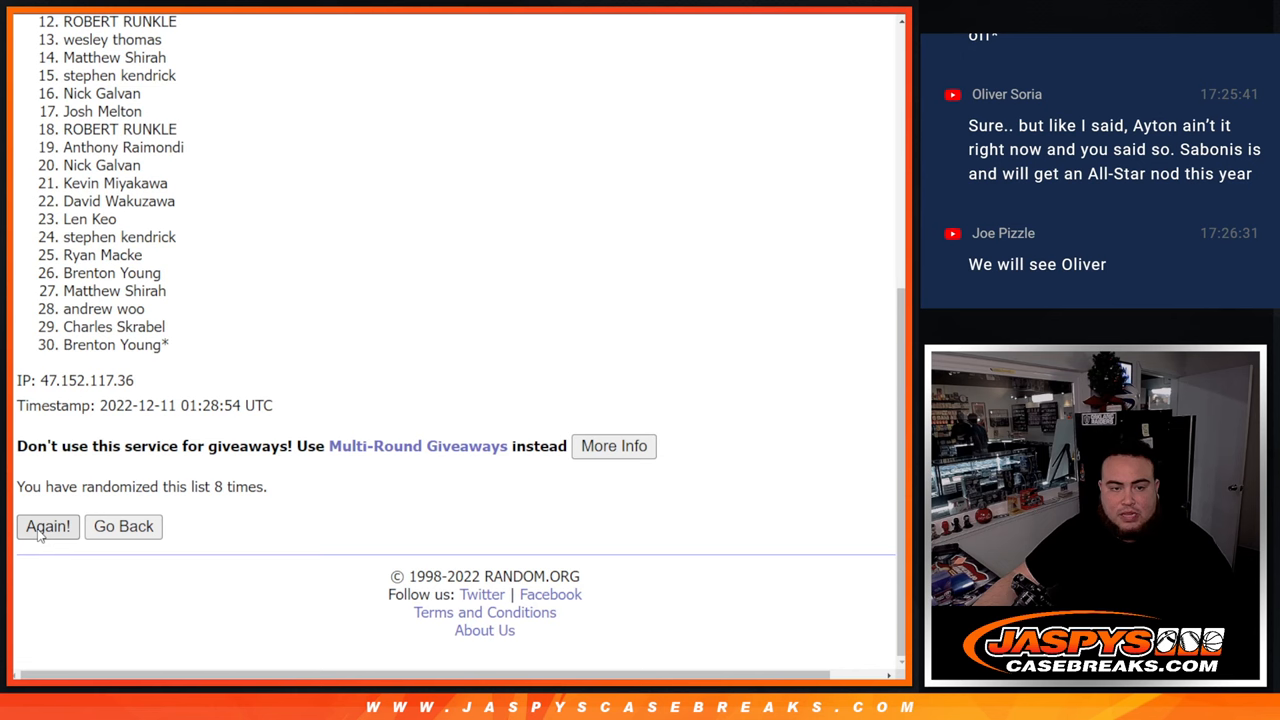
pyautogui.click(48, 526)
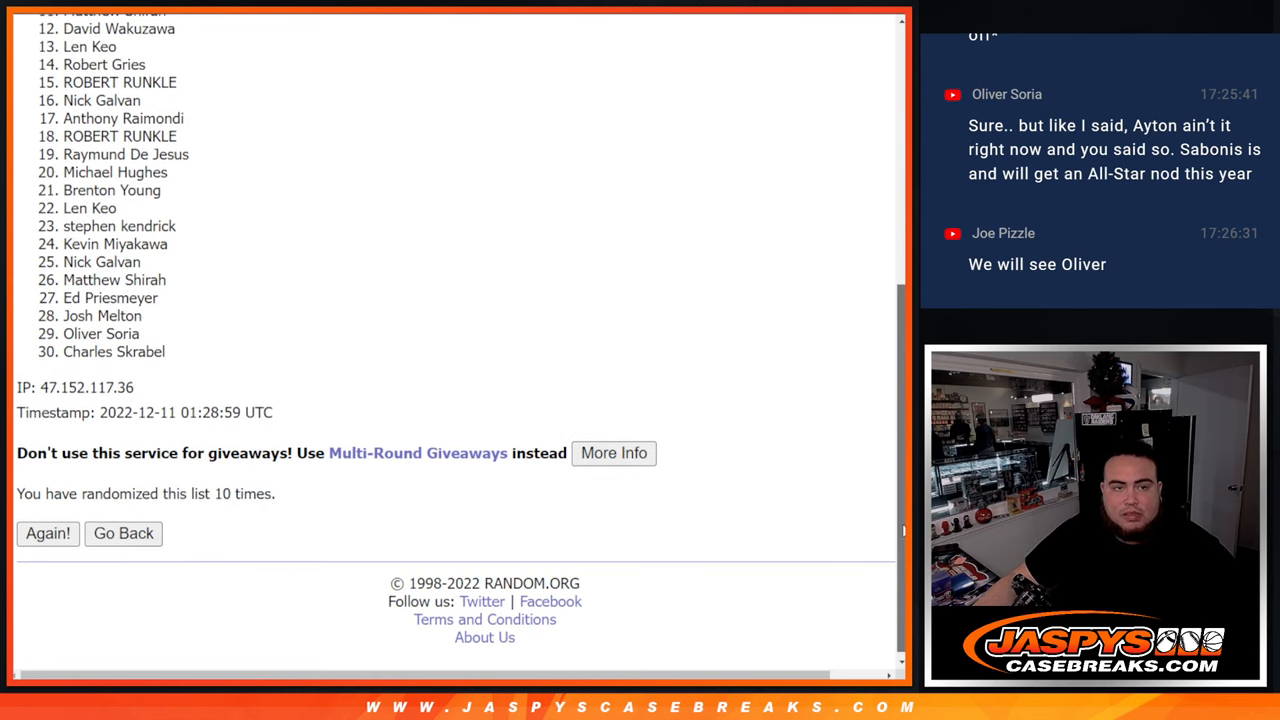
pyautogui.scroll(3)
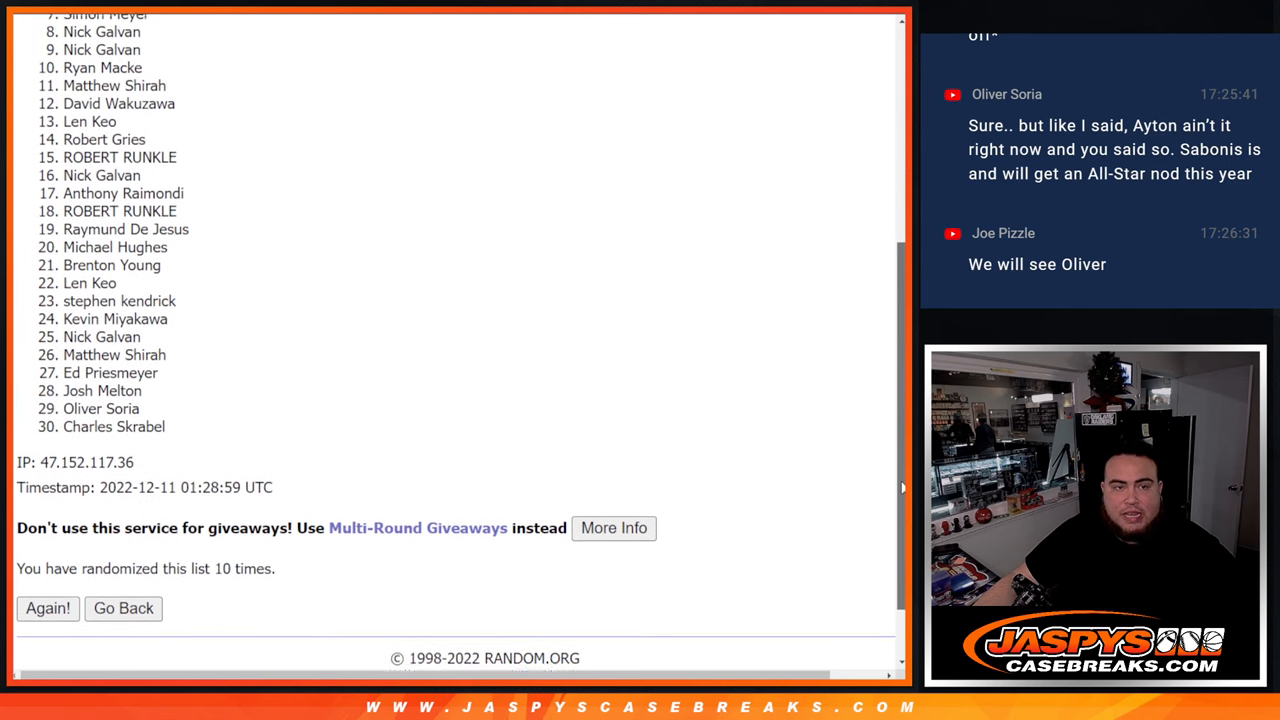
pyautogui.scroll(3)
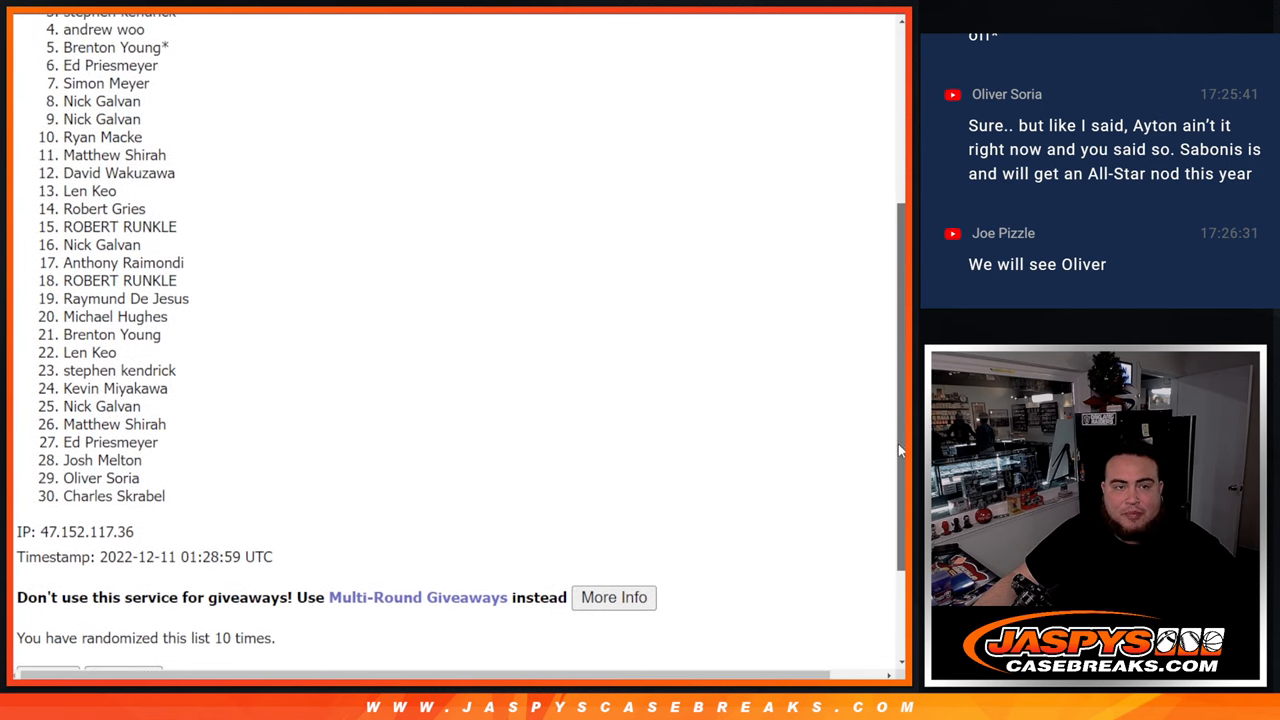
pyautogui.scroll(3)
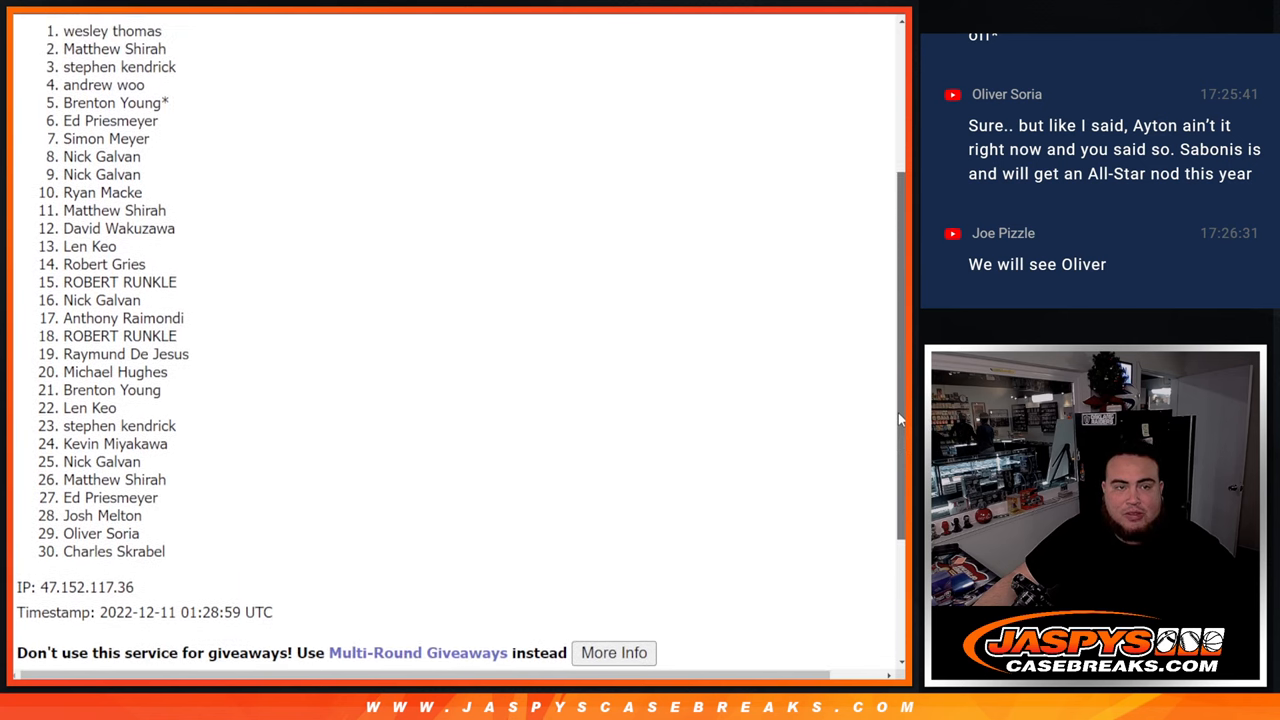
pyautogui.scroll(3)
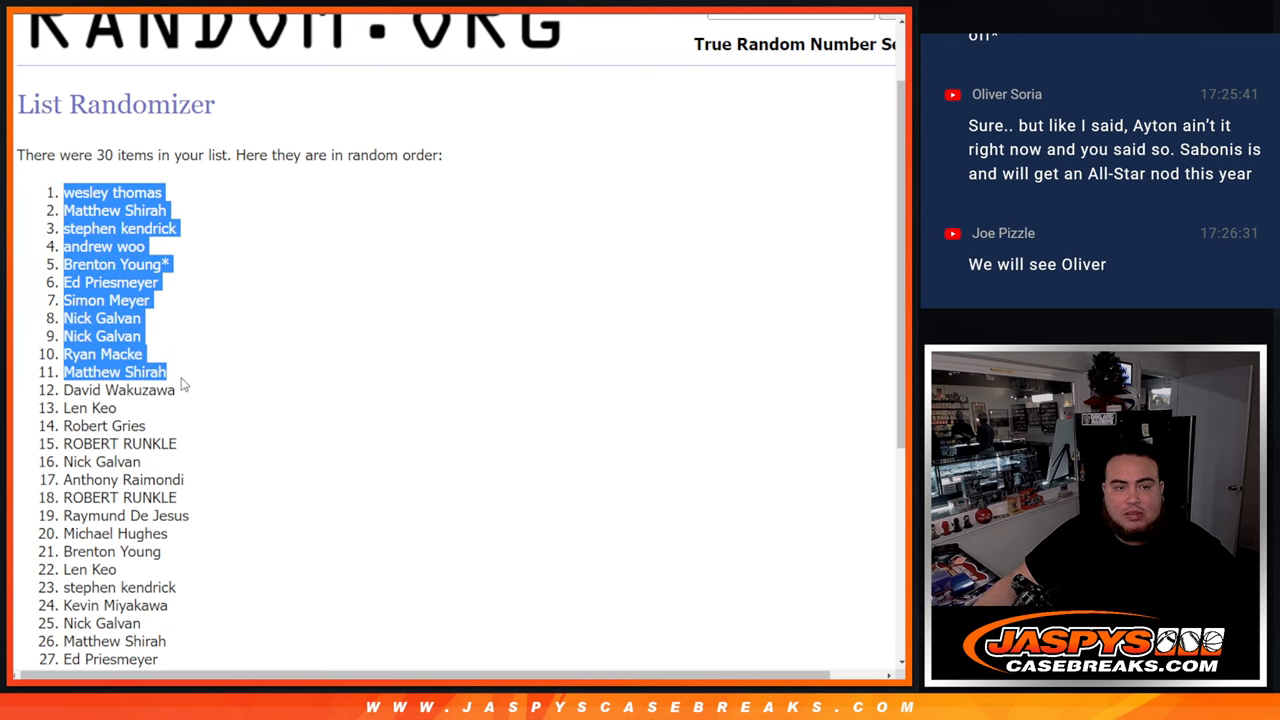
pyautogui.scroll(-3)
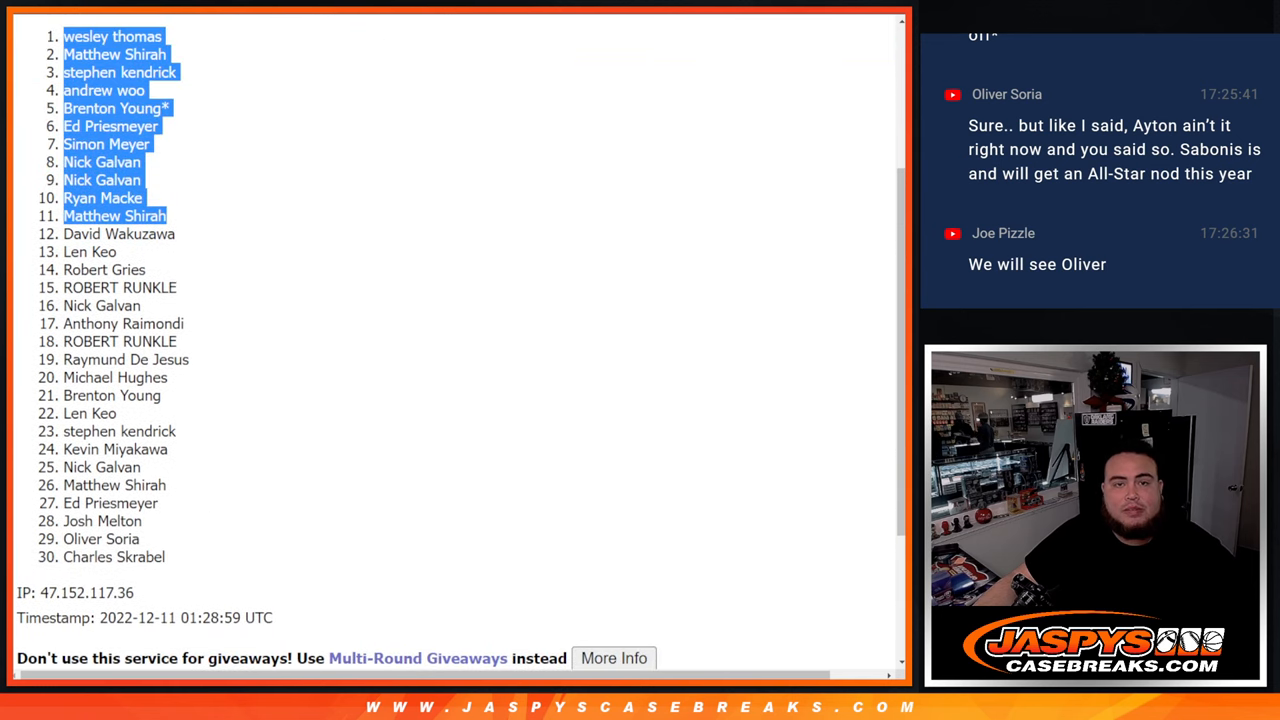
pyautogui.scroll(3)
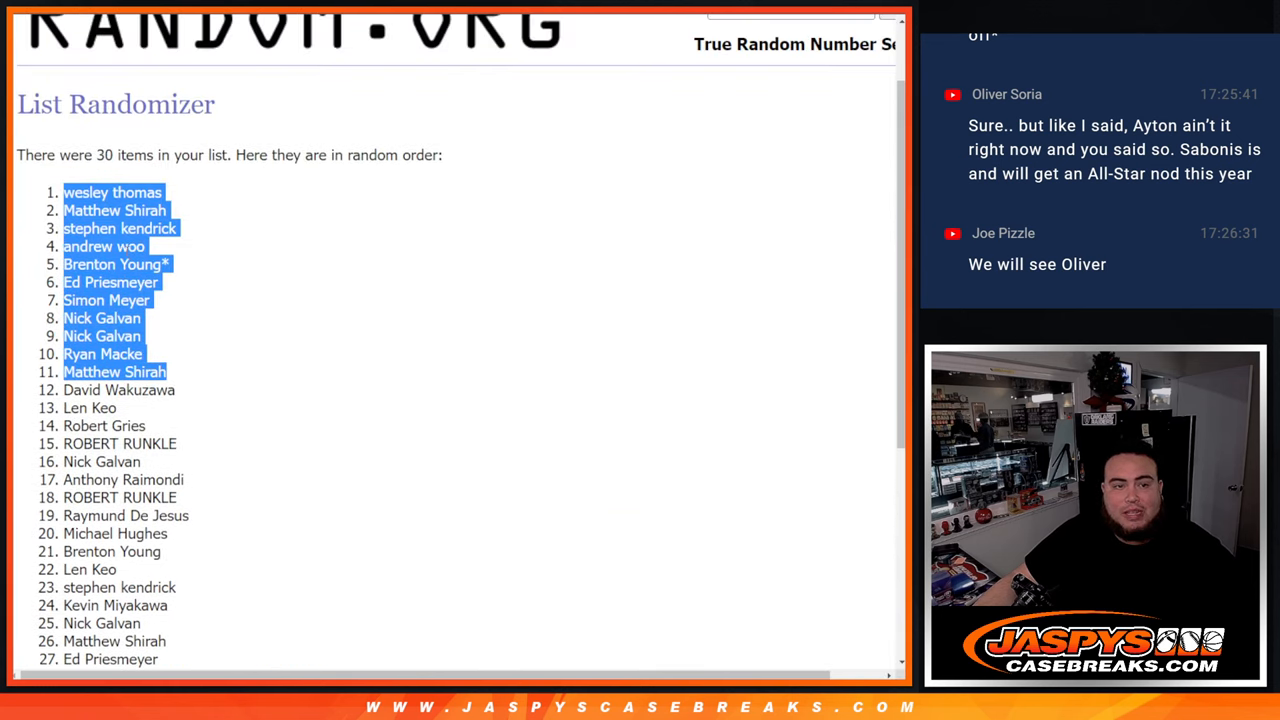